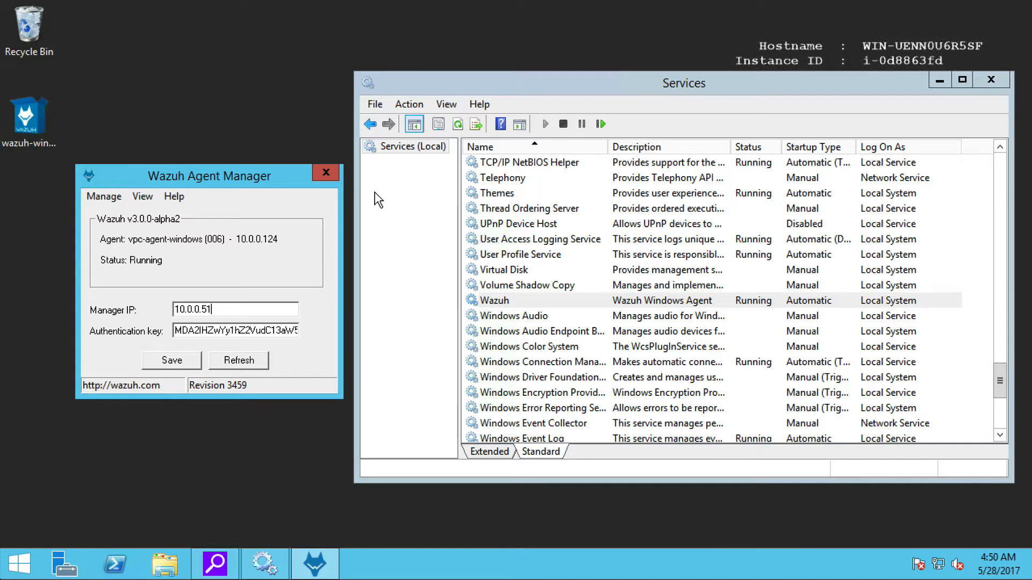
pyautogui.moveTo(173, 197)
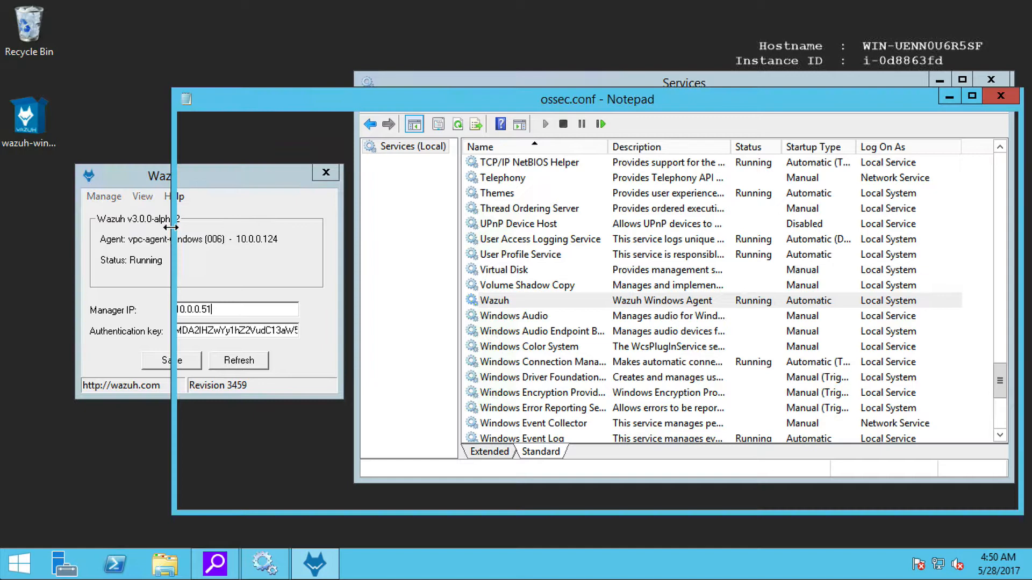
# Scroll ossec.conf in Notepad to the syscheck entry monitoring C:\Santiago with report_changes and realtime
pyautogui.click(596, 100)
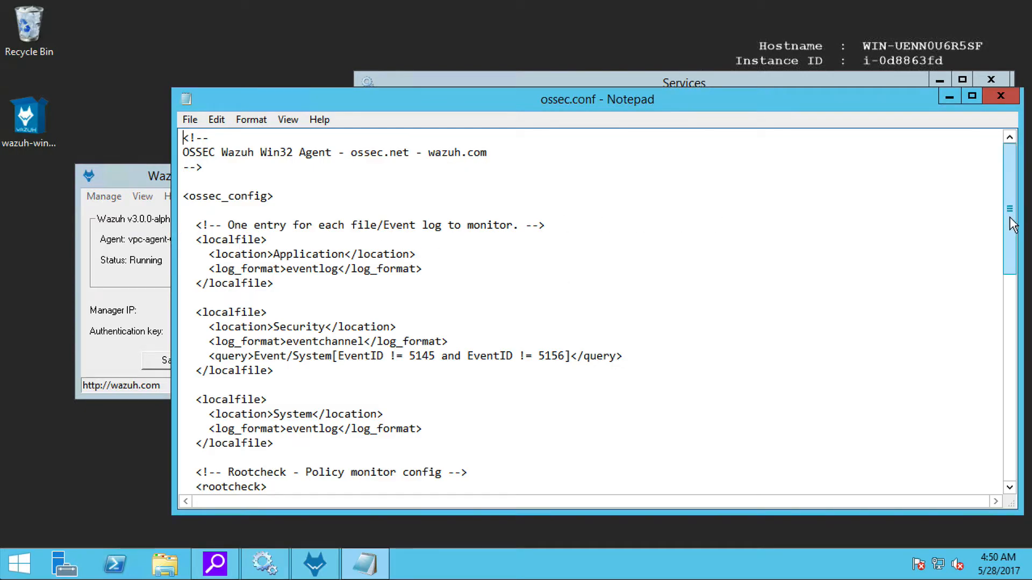
pyautogui.scroll(-3)
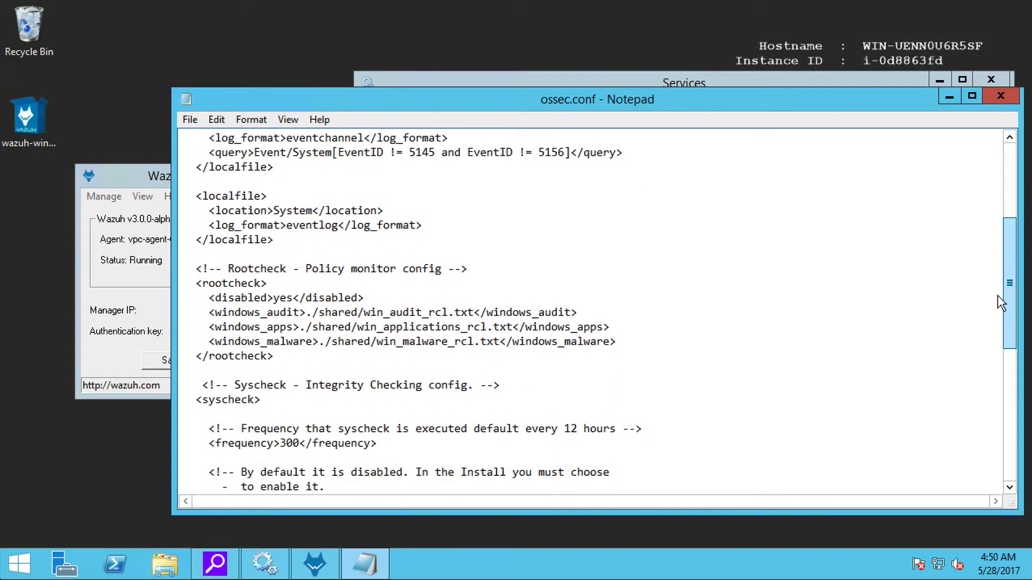
pyautogui.scroll(-3)
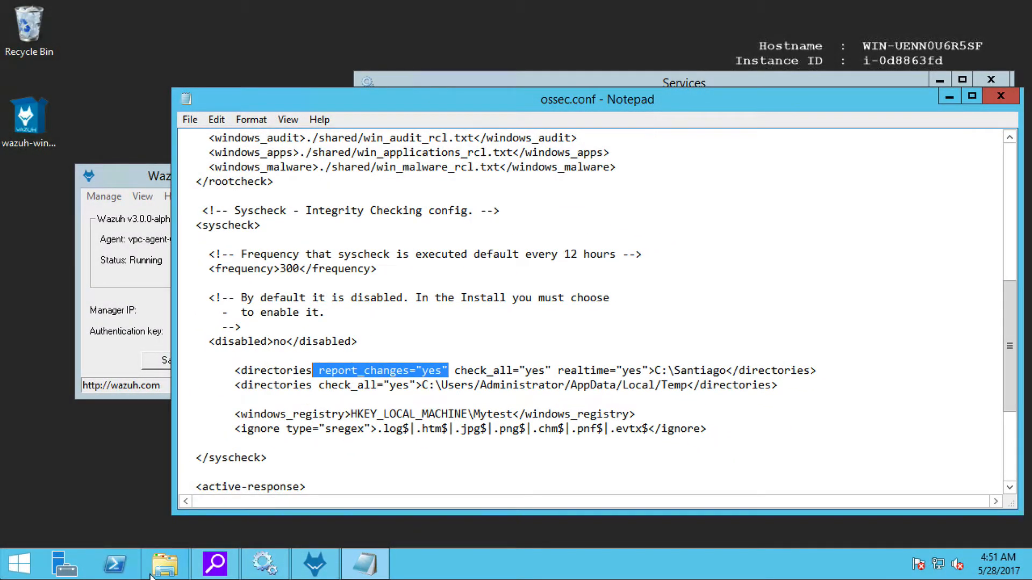
# Open File Explorer and browse through Local Disk (C:) to the Santiago folder
pyautogui.click(164, 563)
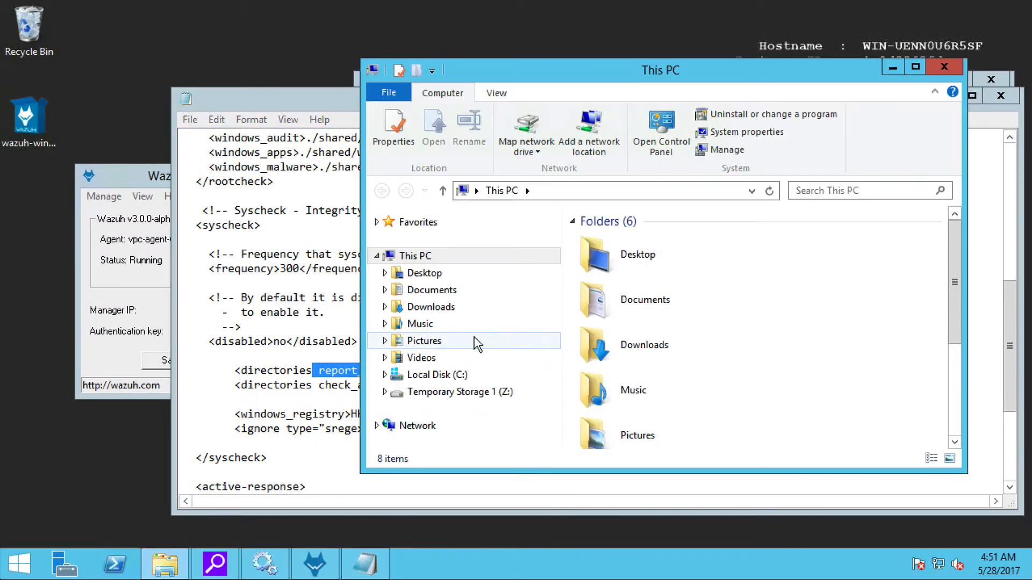
pyautogui.doubleClick(434, 375)
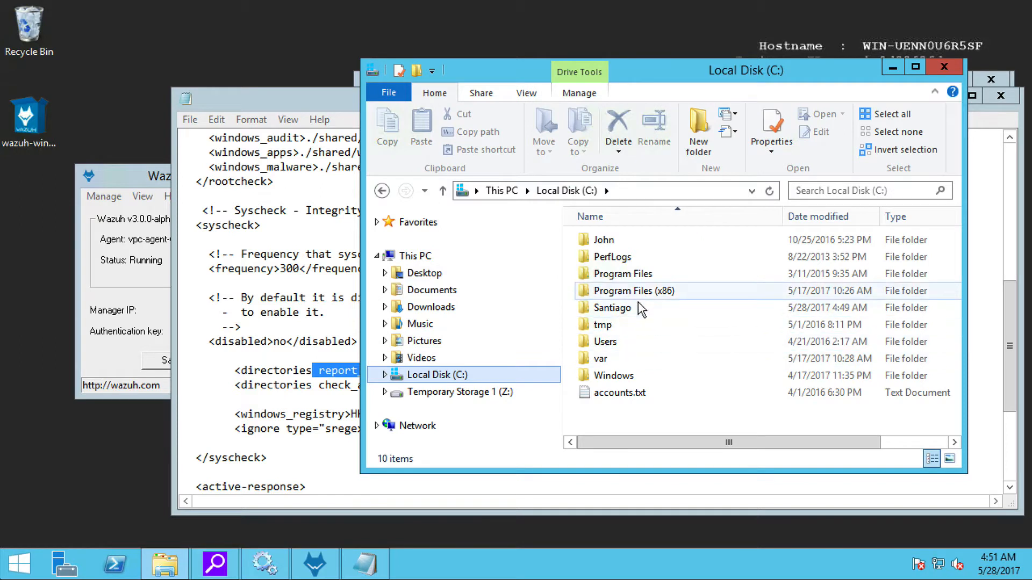
pyautogui.doubleClick(611, 307)
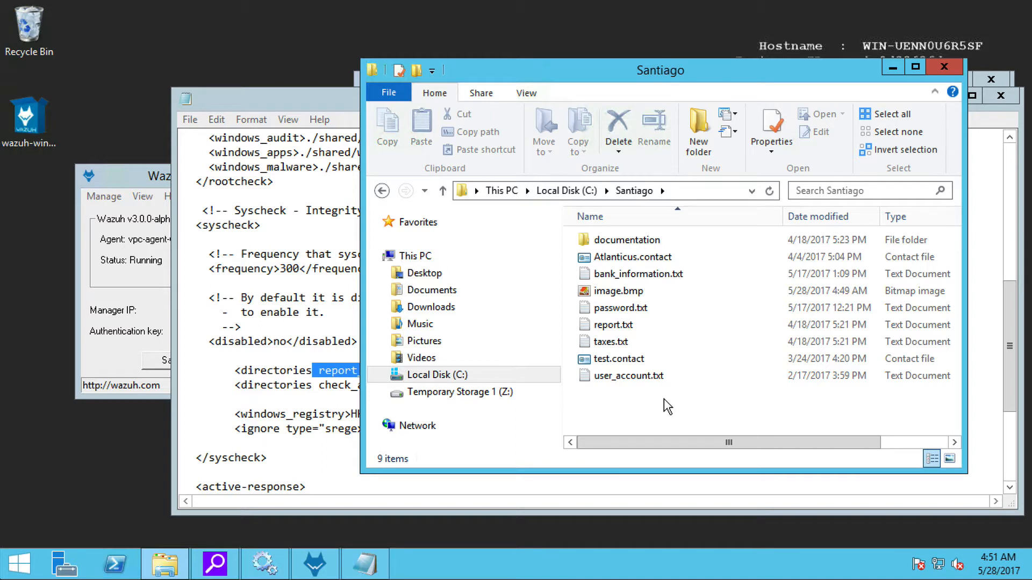
# Create a new contact in C:\Santiago with first name 'Santiago' and save it
pyautogui.rightClick(667, 406)
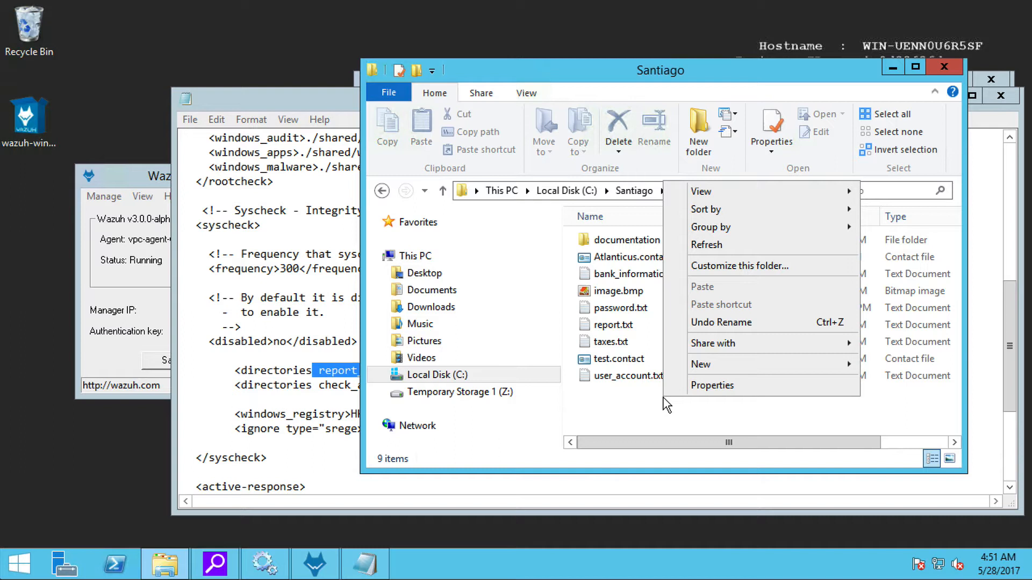
pyautogui.moveTo(719, 372)
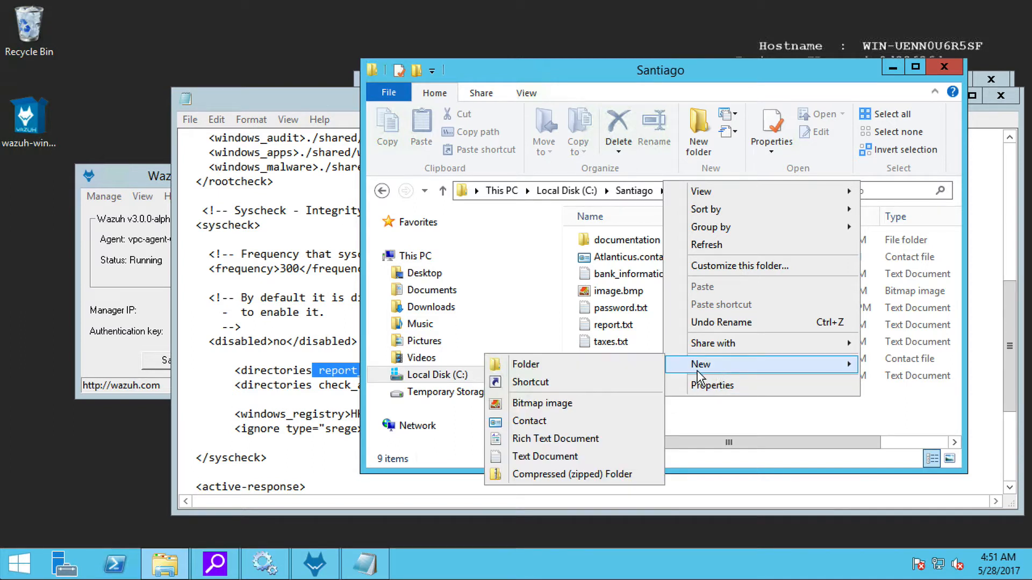
pyautogui.click(528, 421)
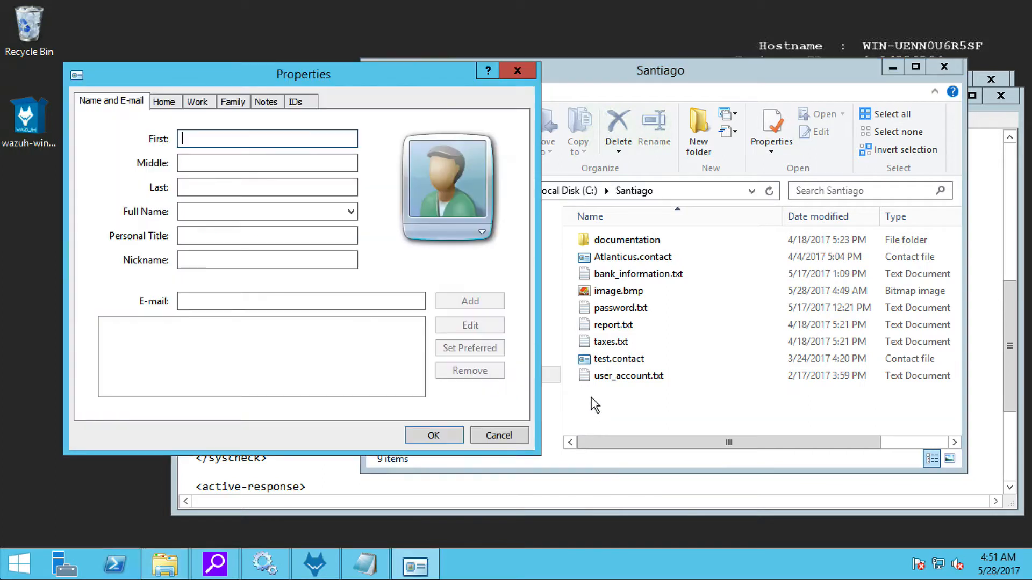
pyautogui.write('S')
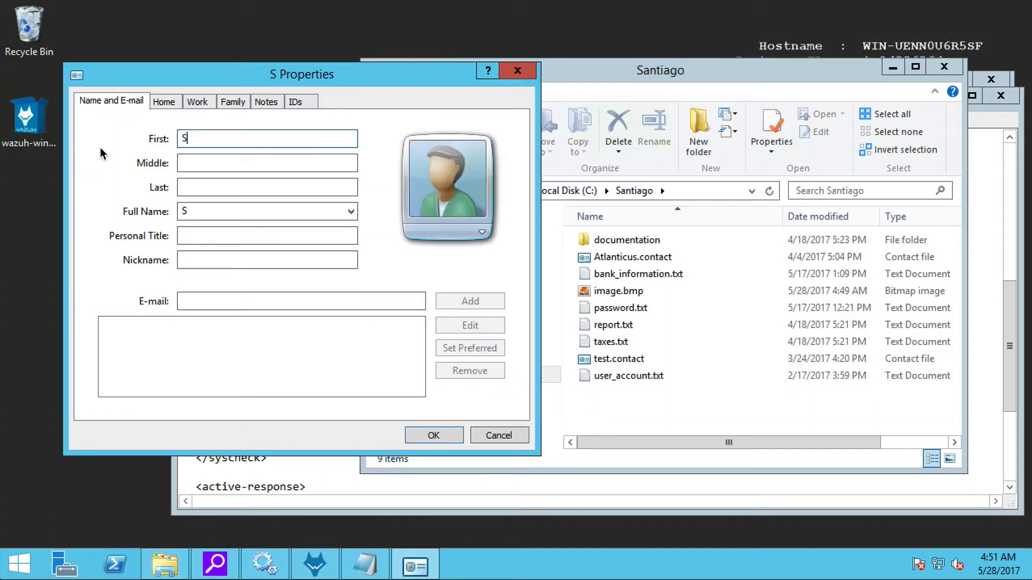
pyautogui.write('antiago')
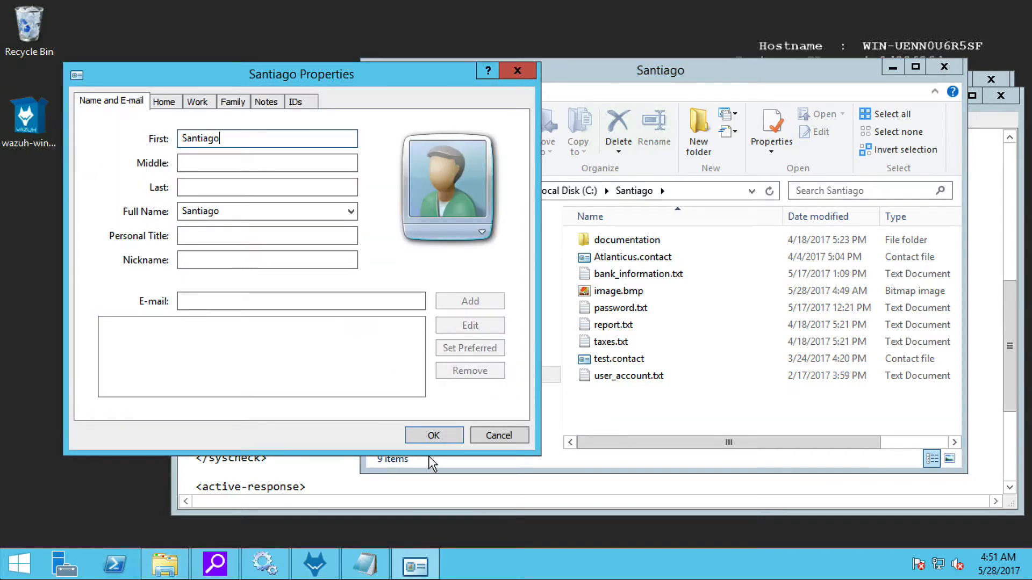
pyautogui.click(433, 435)
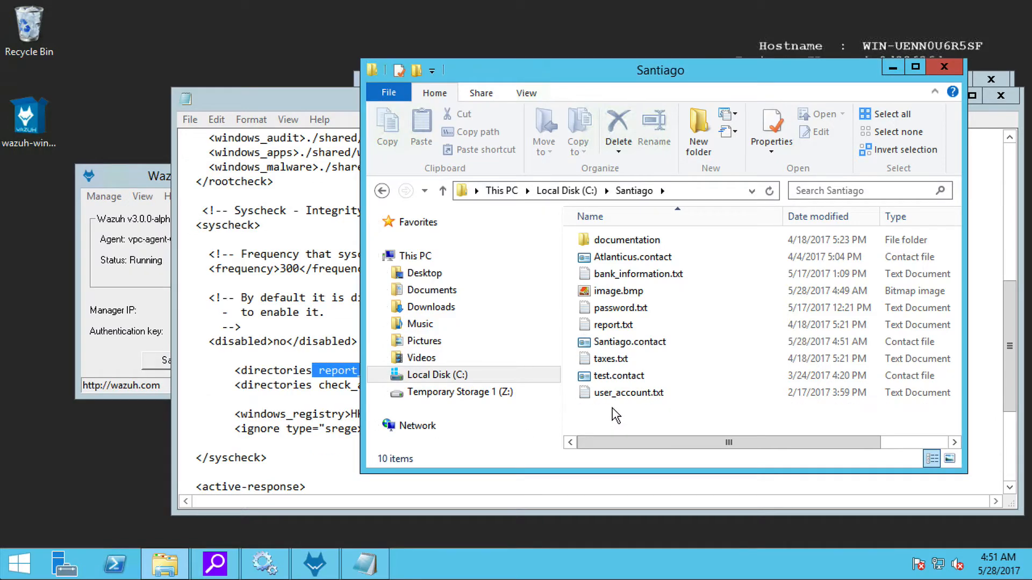
# Edit and close bank_information.txt, then delete password.txt from the Santiago folder
pyautogui.click(638, 274)
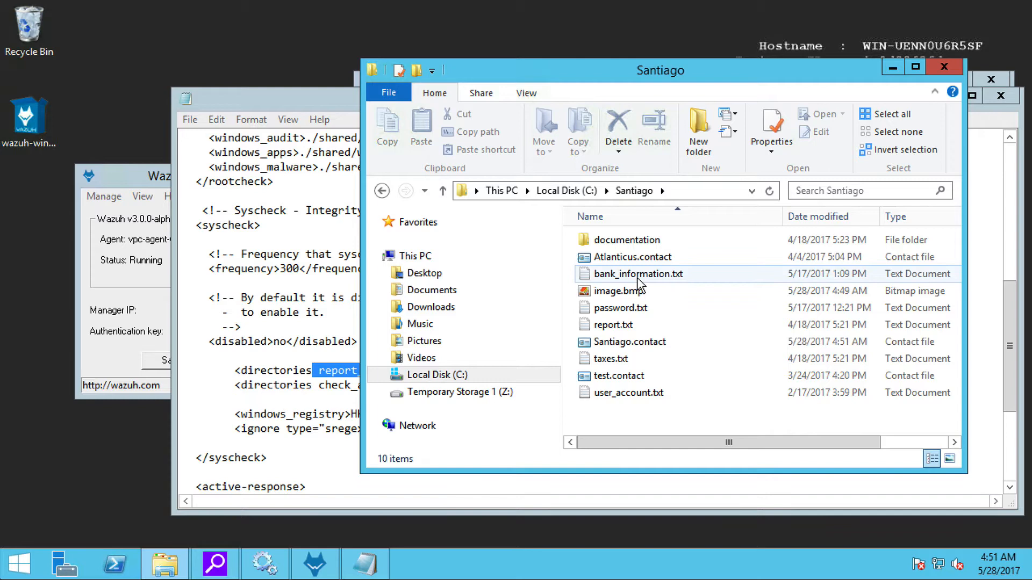
pyautogui.doubleClick(638, 273)
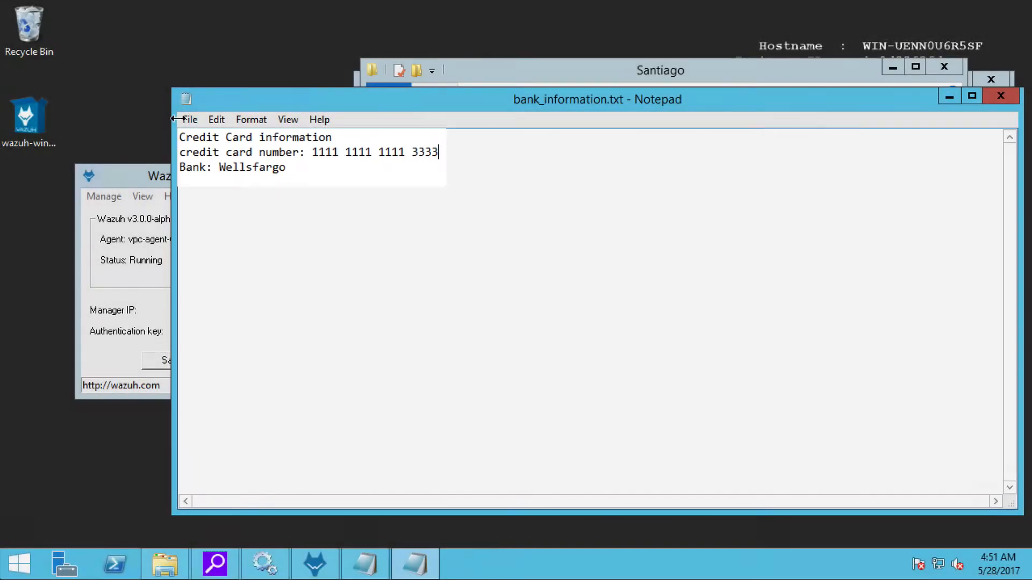
pyautogui.click(189, 119)
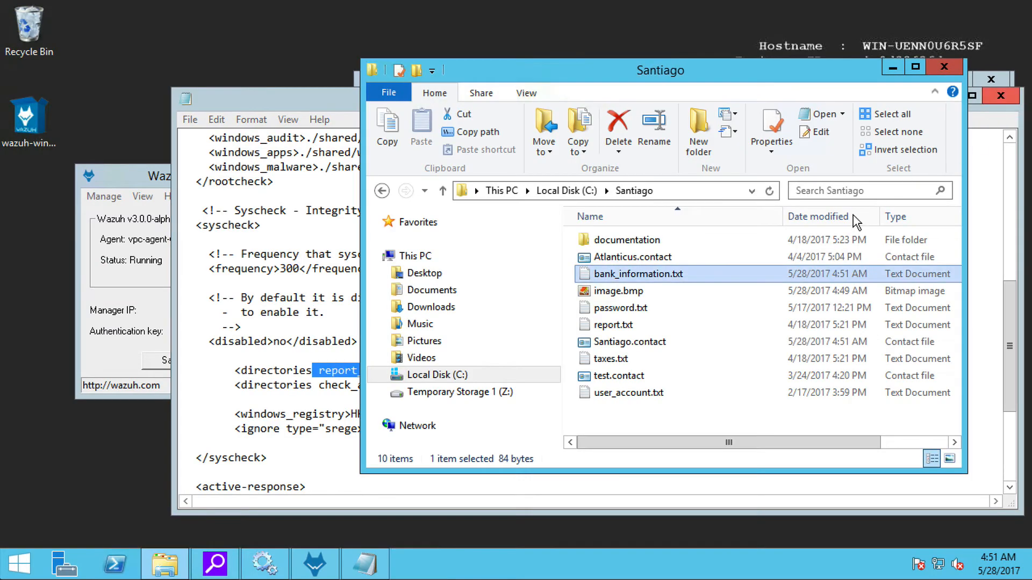
pyautogui.moveTo(778, 279)
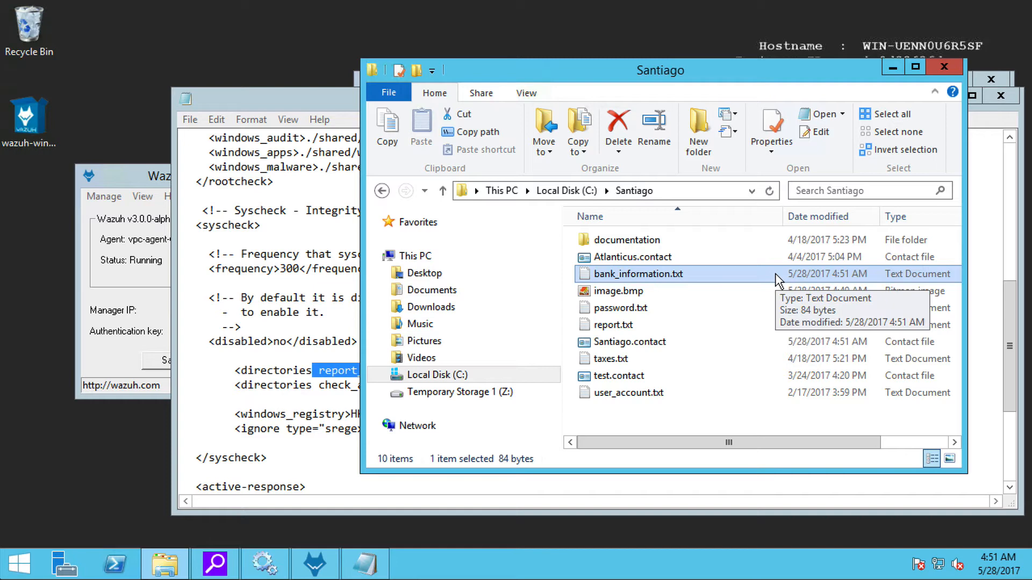
pyautogui.moveTo(617, 307)
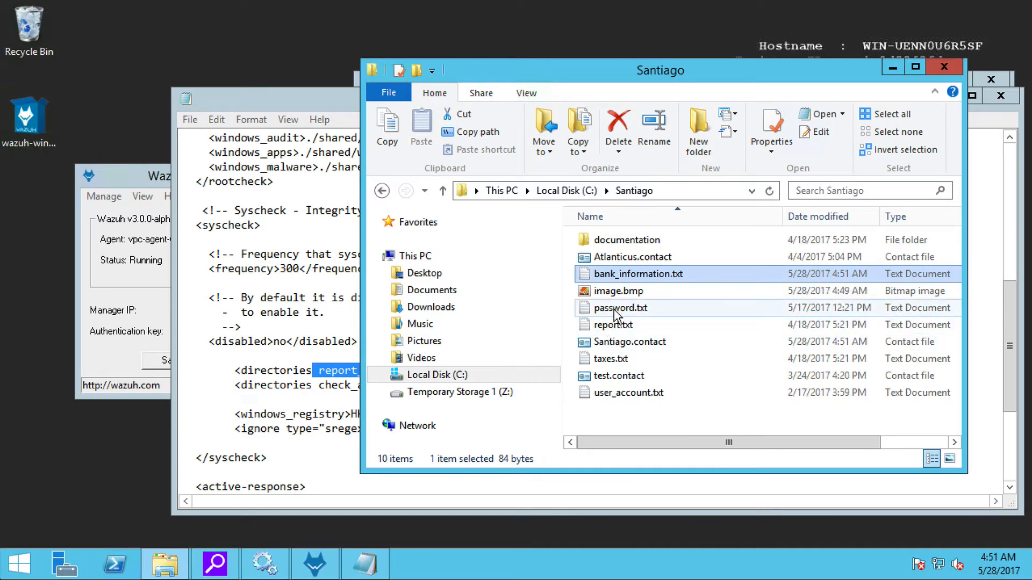
pyautogui.rightClick(618, 307)
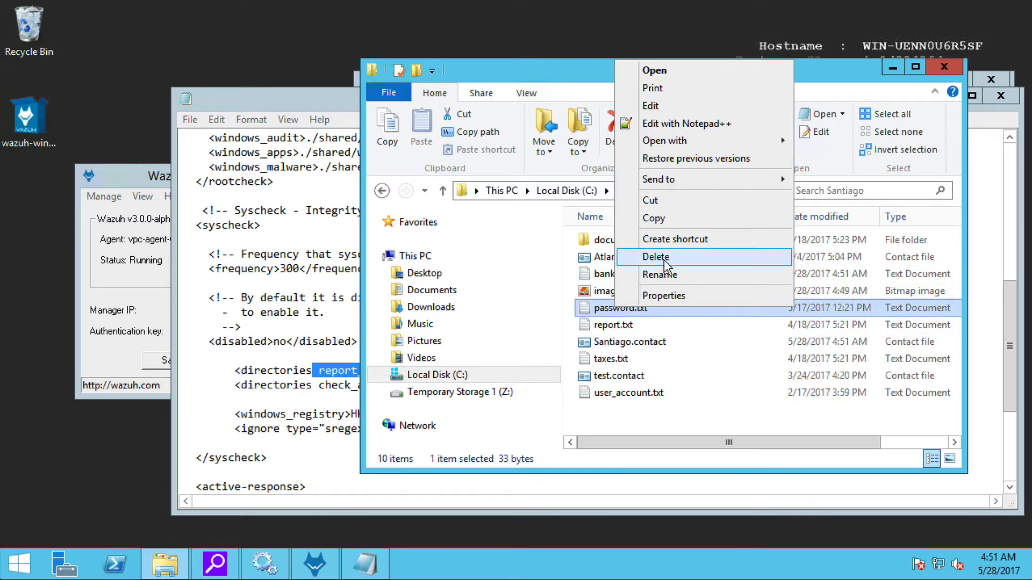
pyautogui.click(656, 258)
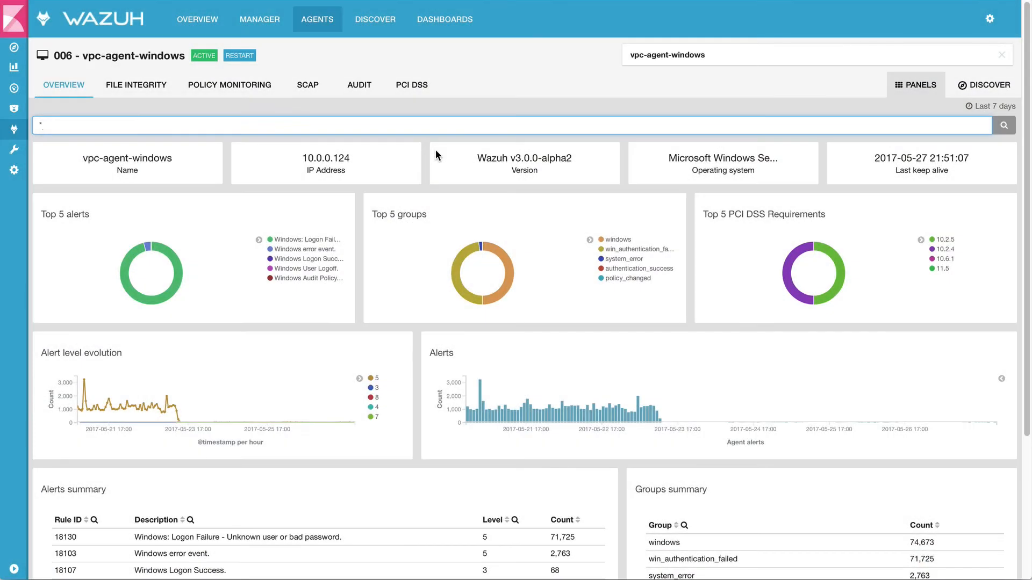
pyautogui.moveTo(320, 142)
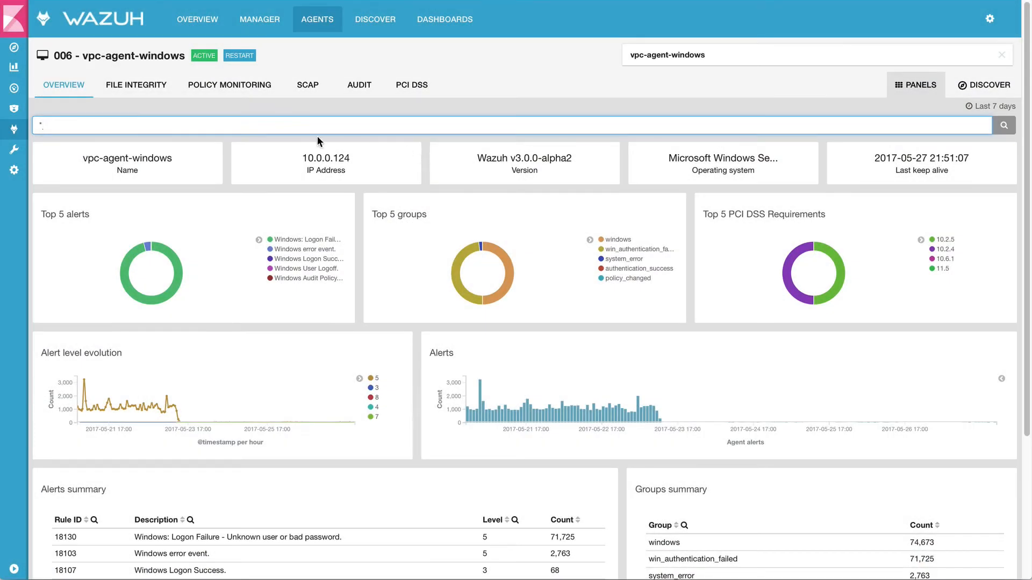
# Open File Integrity Discover events and add rule.description and syscheck.path as columns
pyautogui.click(135, 85)
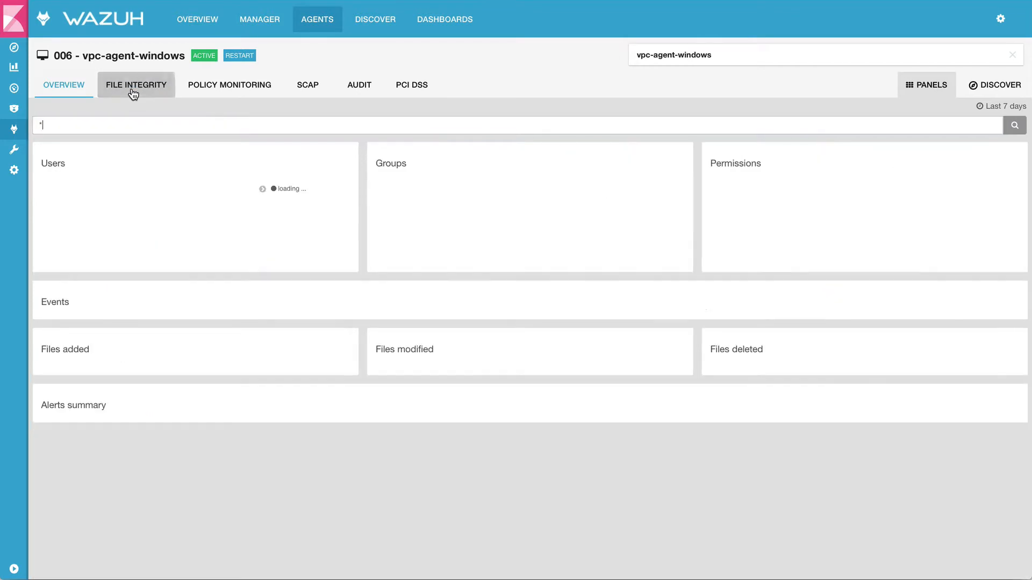
pyautogui.click(136, 85)
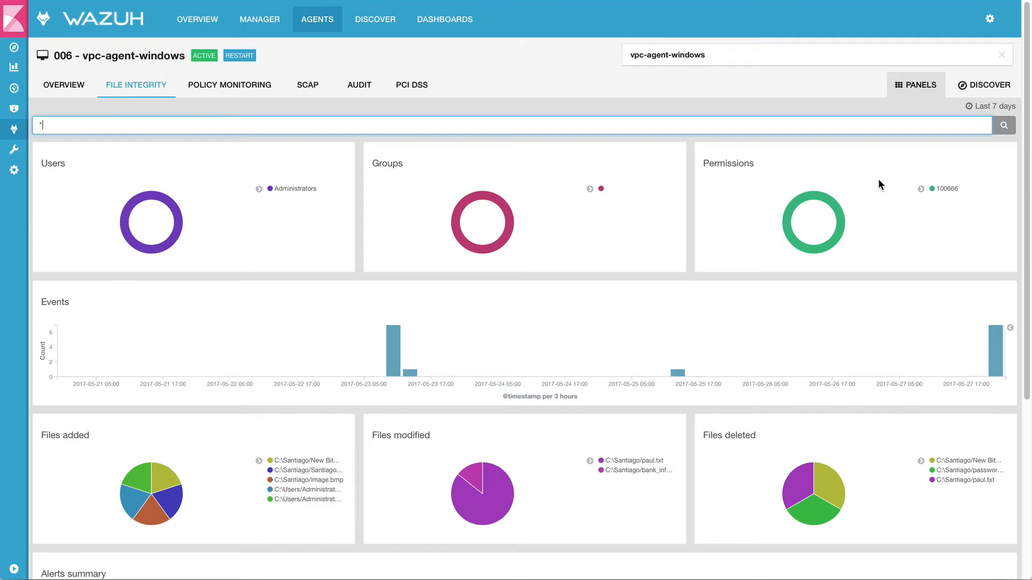
pyautogui.click(989, 85)
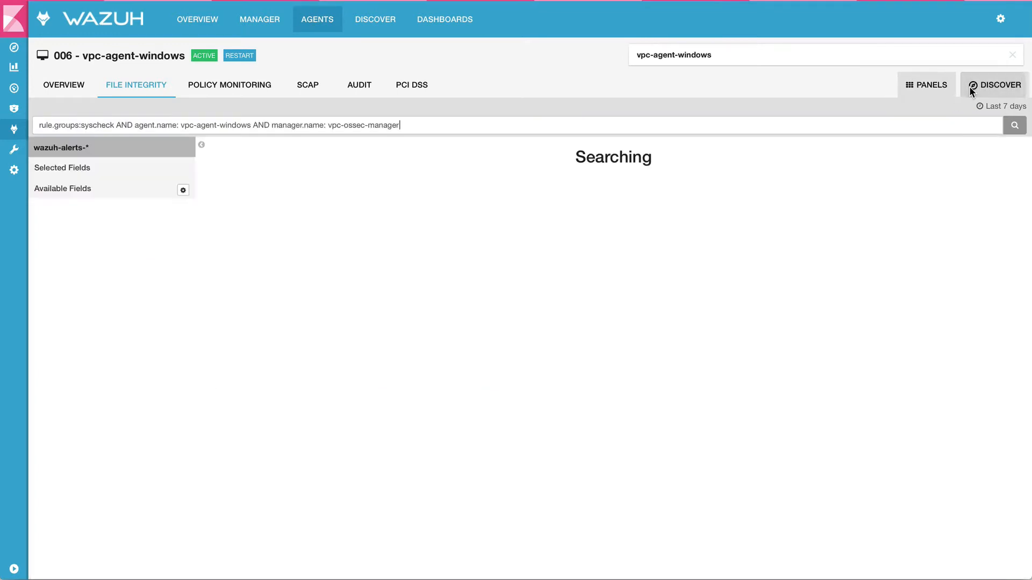
pyautogui.click(1012, 125)
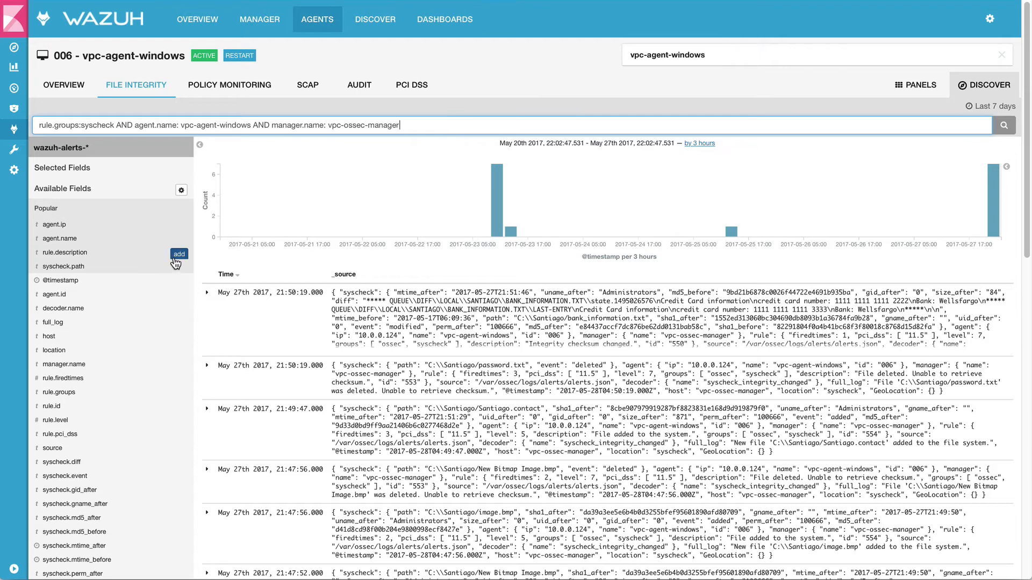
pyautogui.click(179, 254)
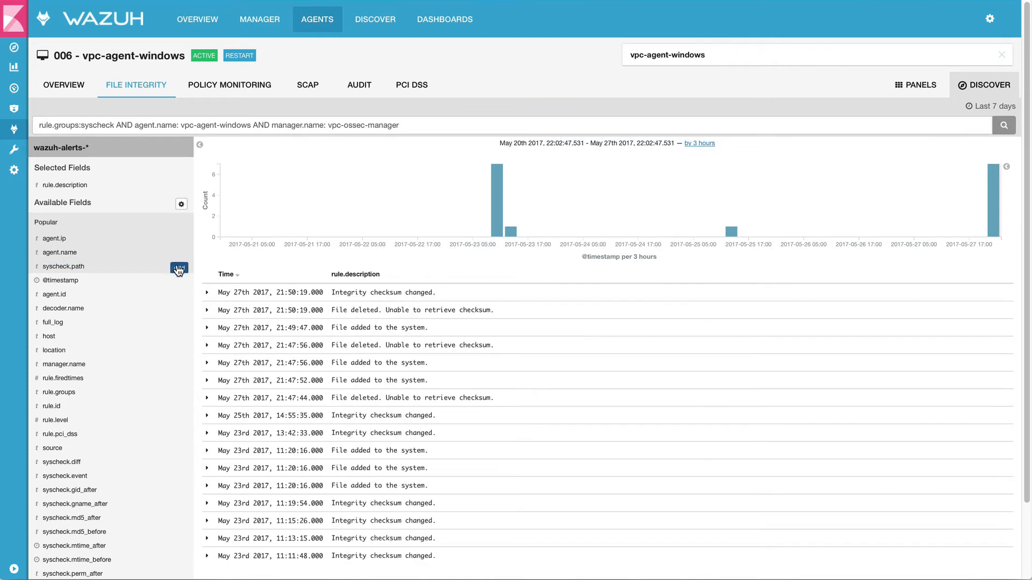
pyautogui.click(178, 269)
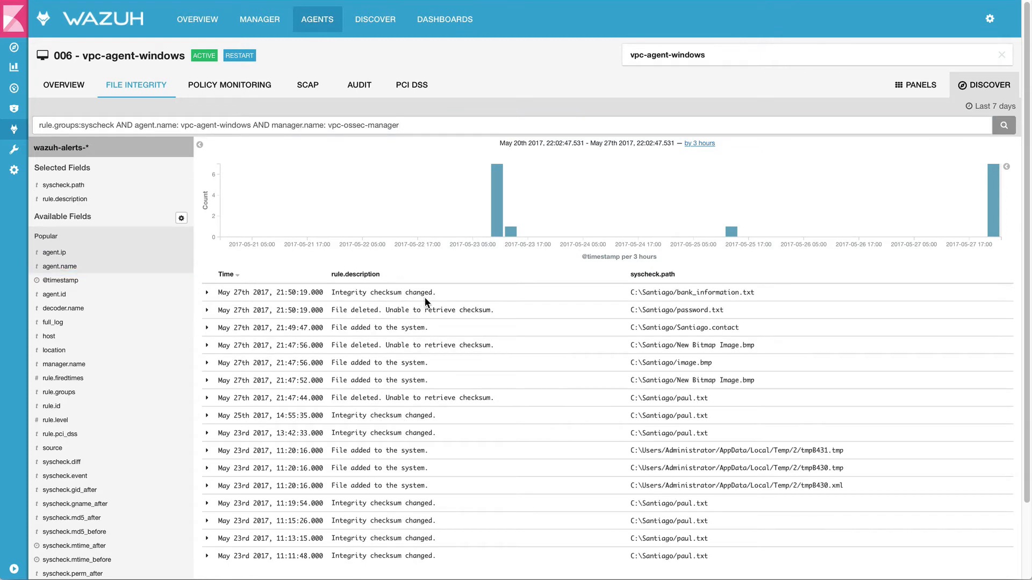
pyautogui.moveTo(729, 296)
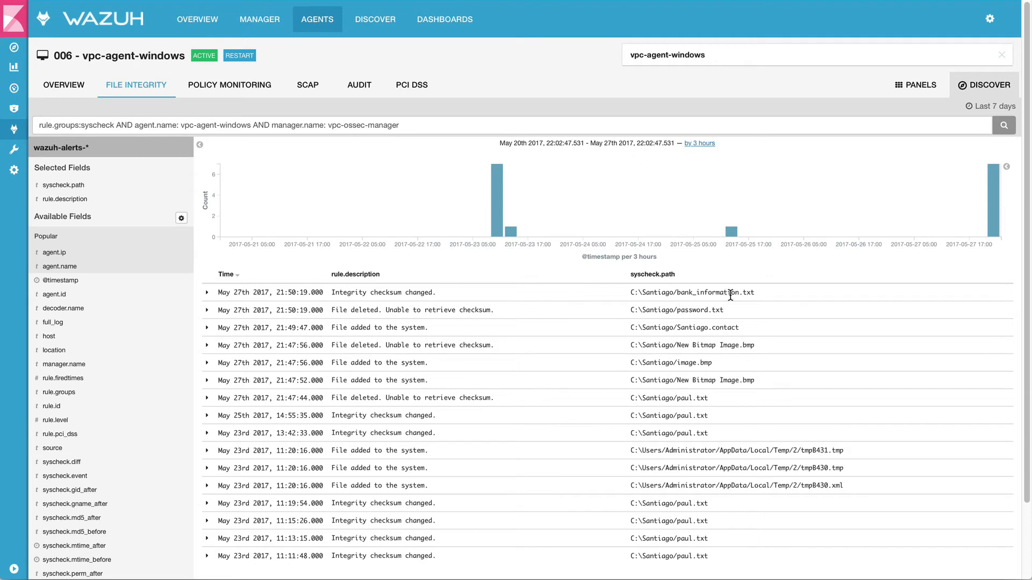
pyautogui.moveTo(387, 310)
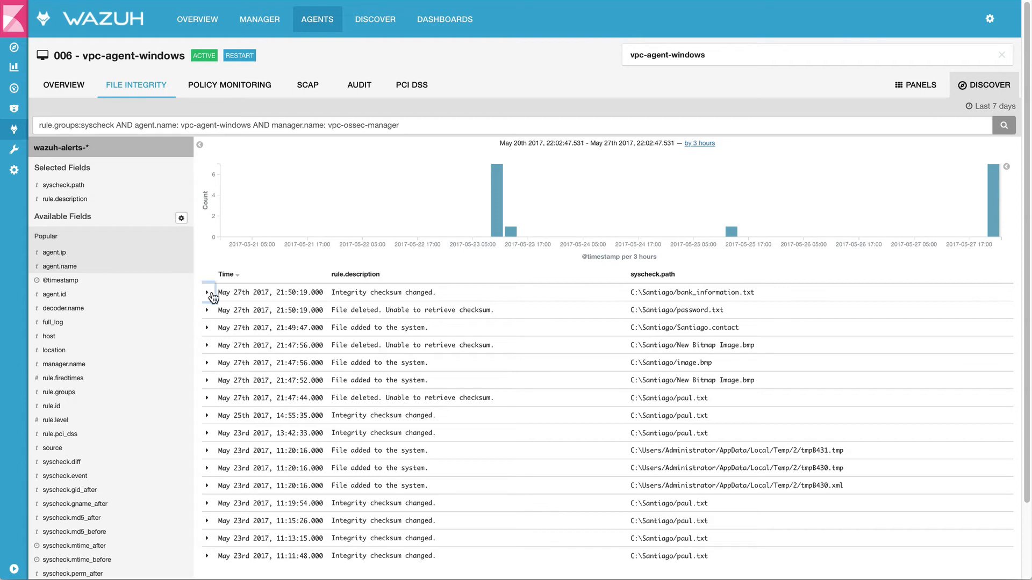
# Expand the bank_information.txt alert to read its syscheck.diff, then expand the Santiago.contact alert
pyautogui.click(207, 292)
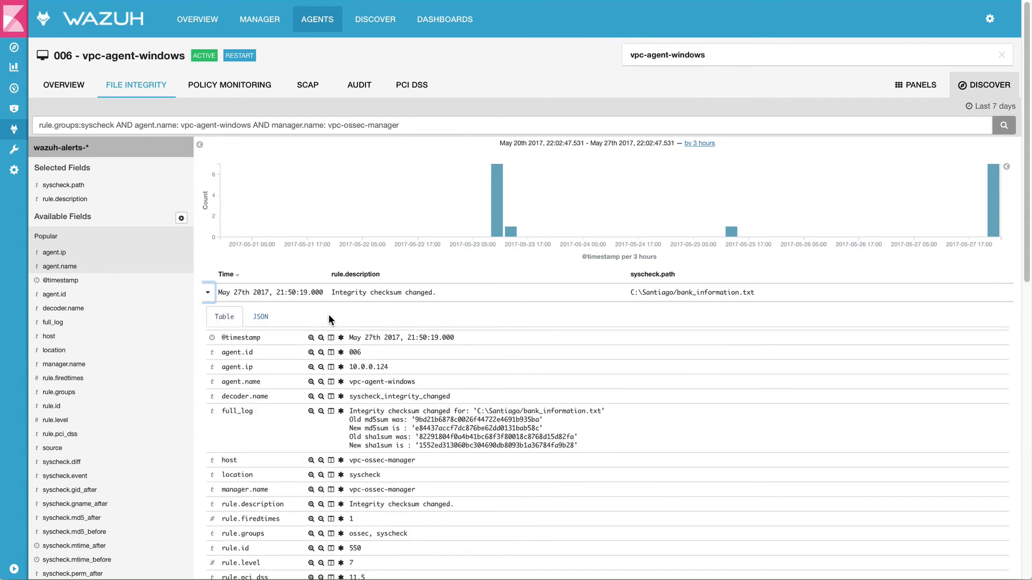
pyautogui.scroll(-3)
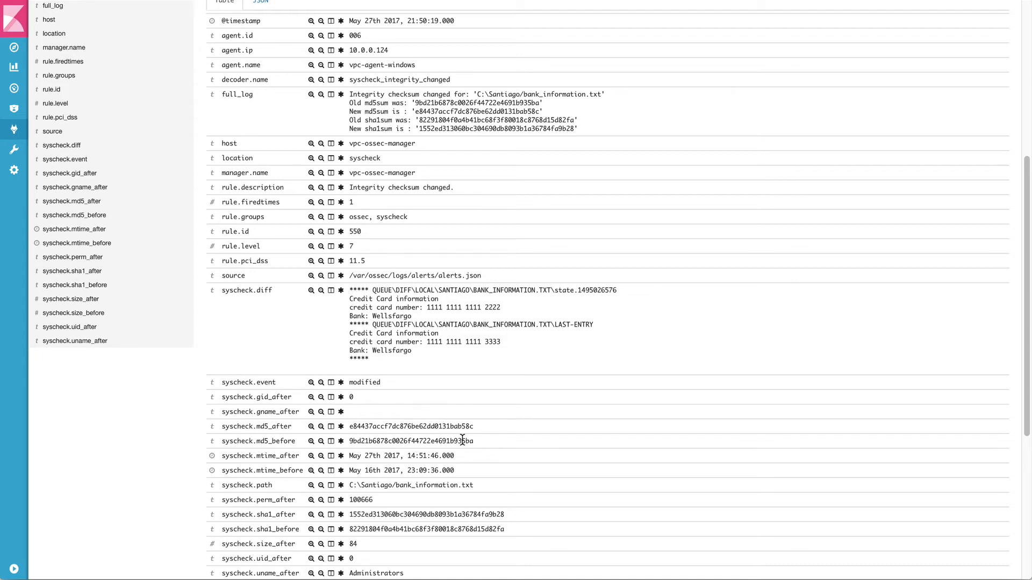
pyautogui.moveTo(464, 440)
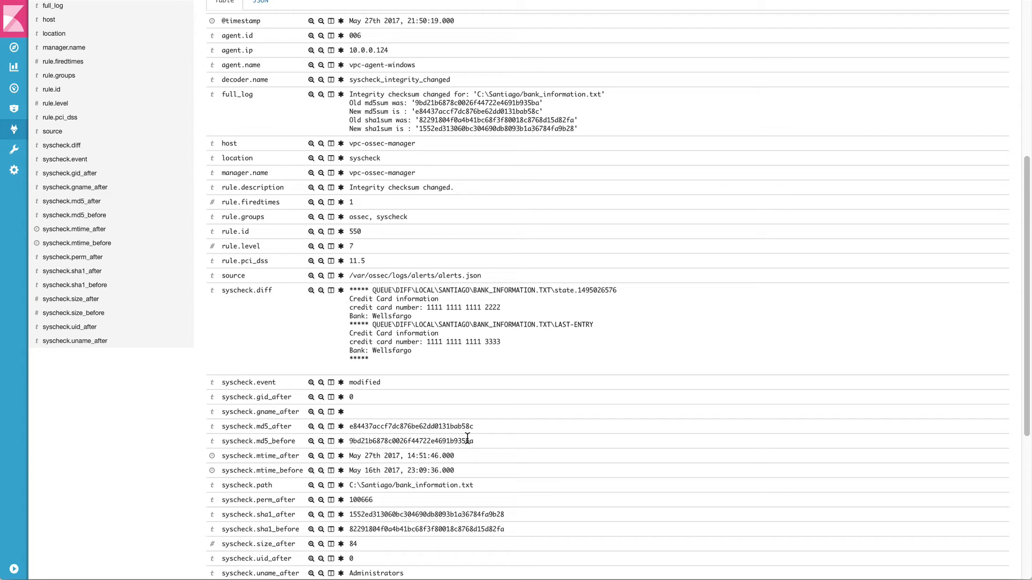
pyautogui.moveTo(467, 439)
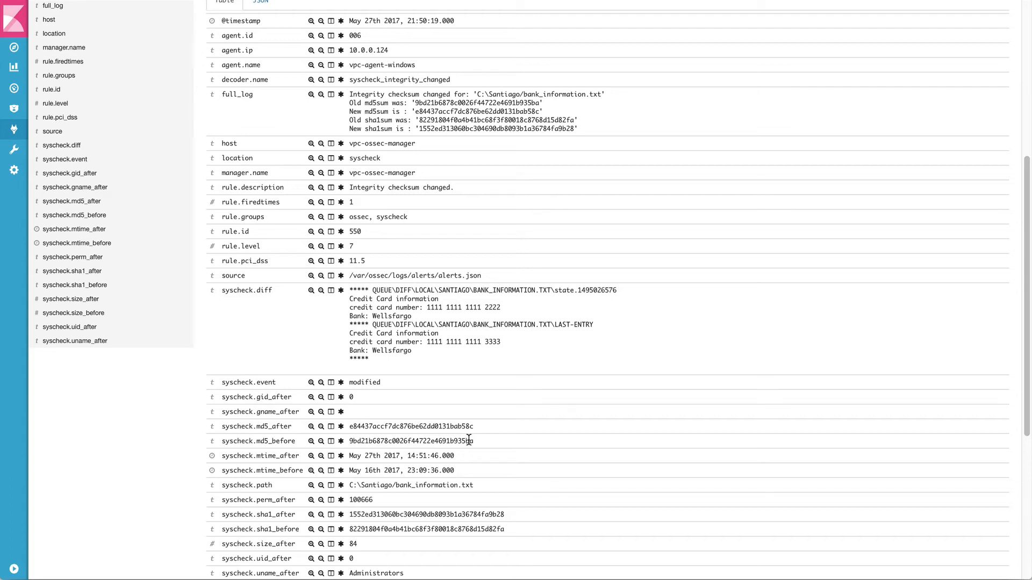
pyautogui.moveTo(504, 498)
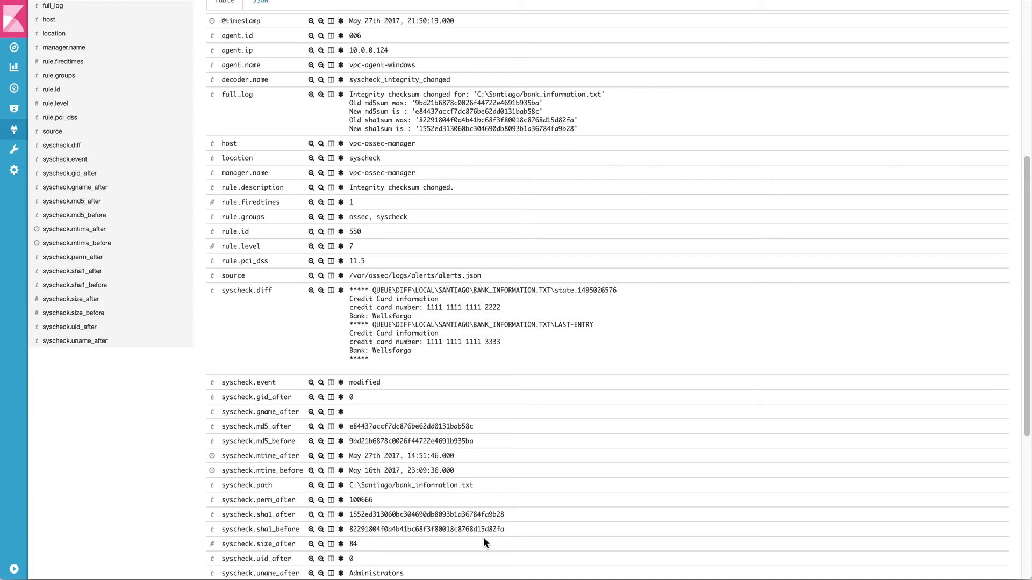
pyautogui.moveTo(395, 257)
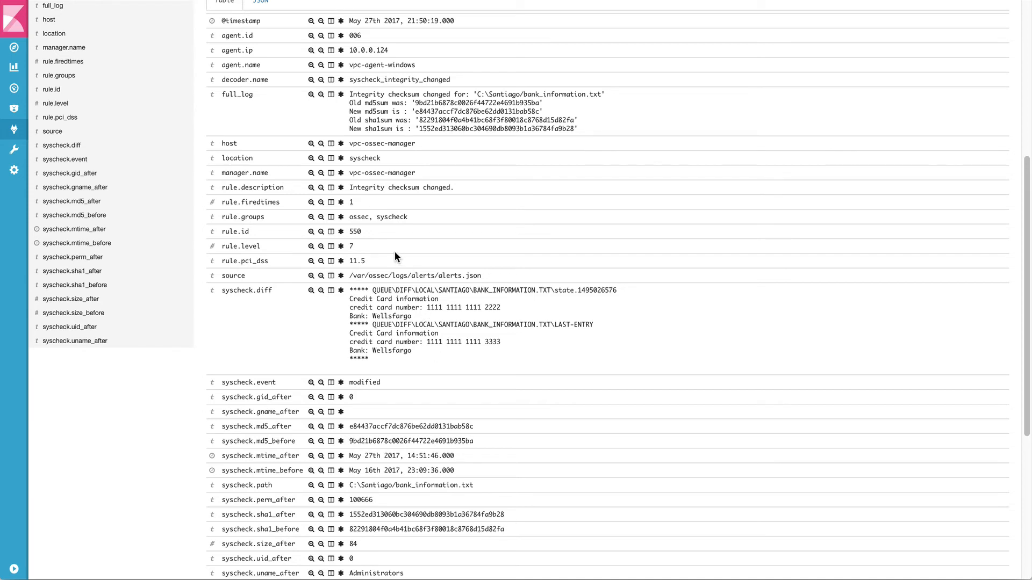
pyautogui.moveTo(392, 257)
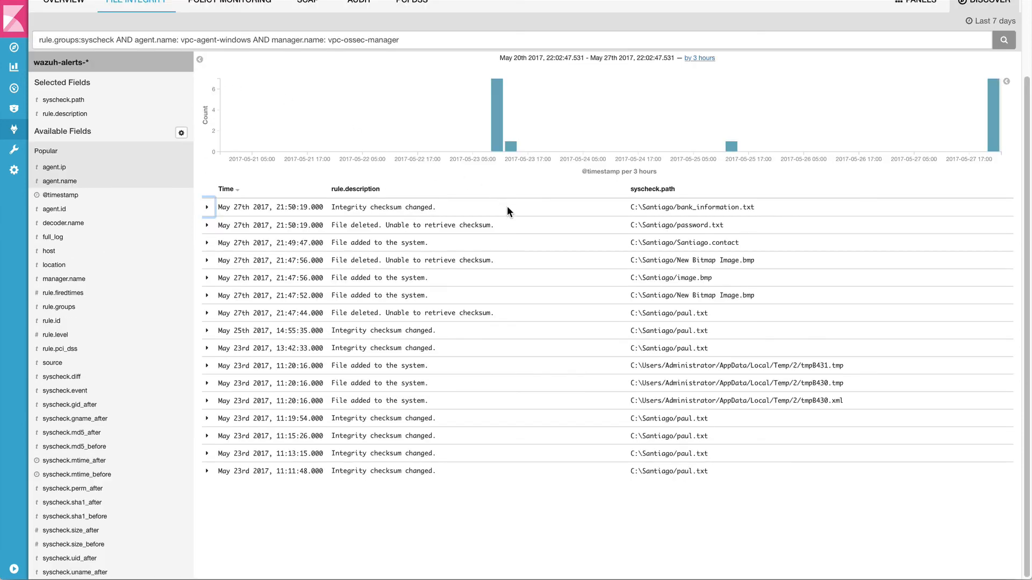
pyautogui.click(208, 242)
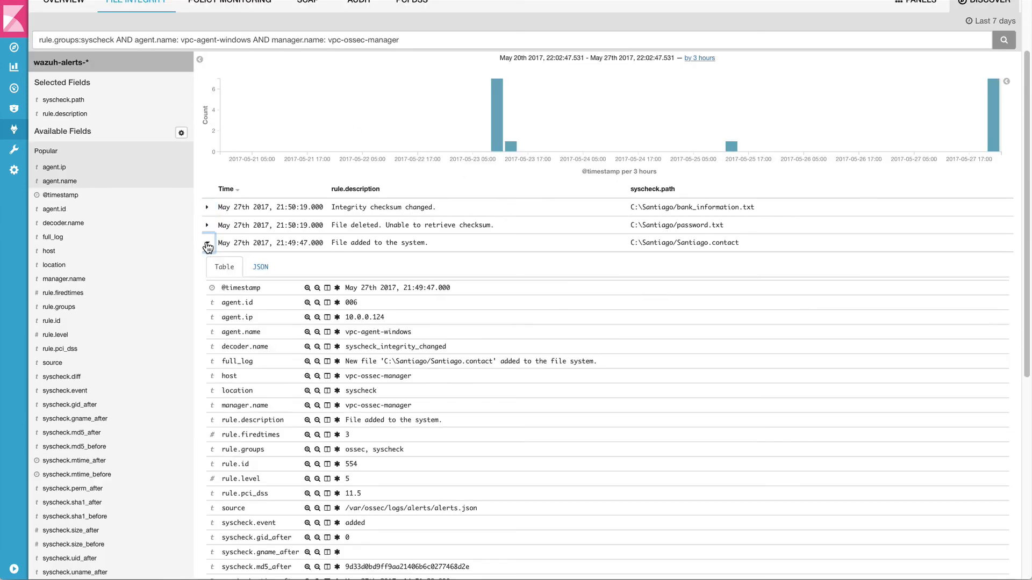